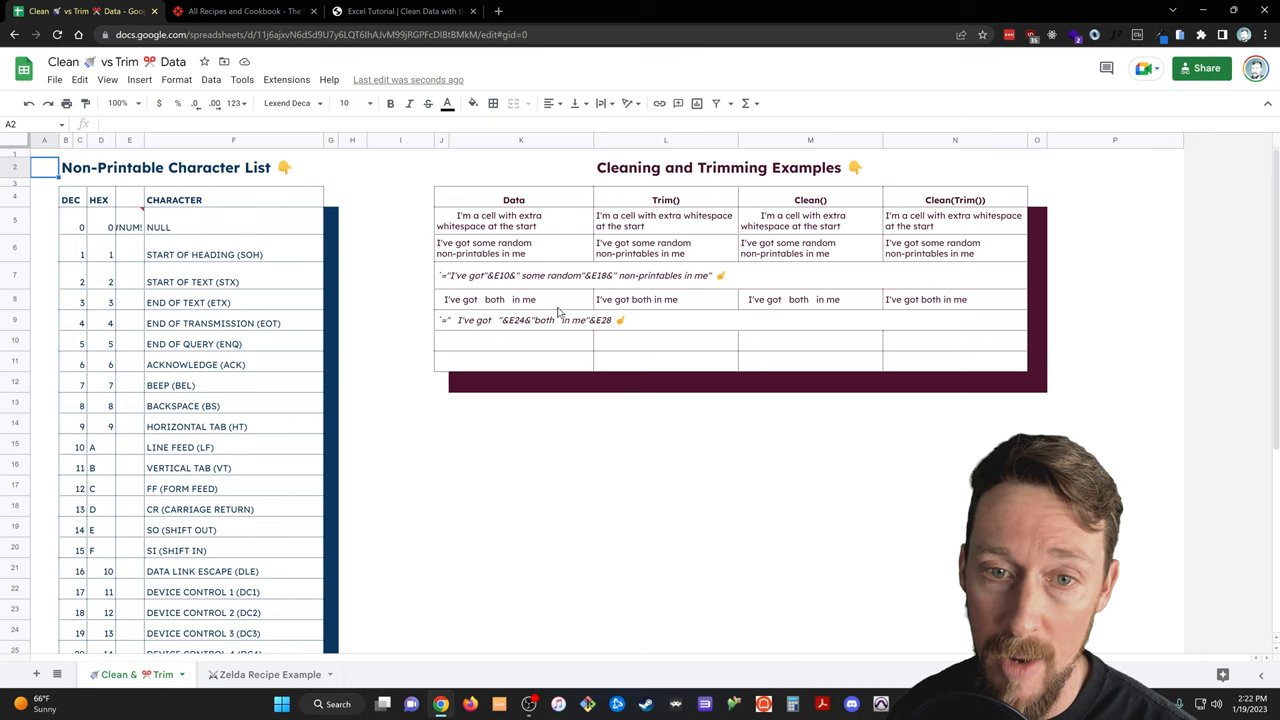
Inspect the non-printables example formula and its TRIM and CLEAN results, then view the Zelda recipes page.
left_click(233, 254)
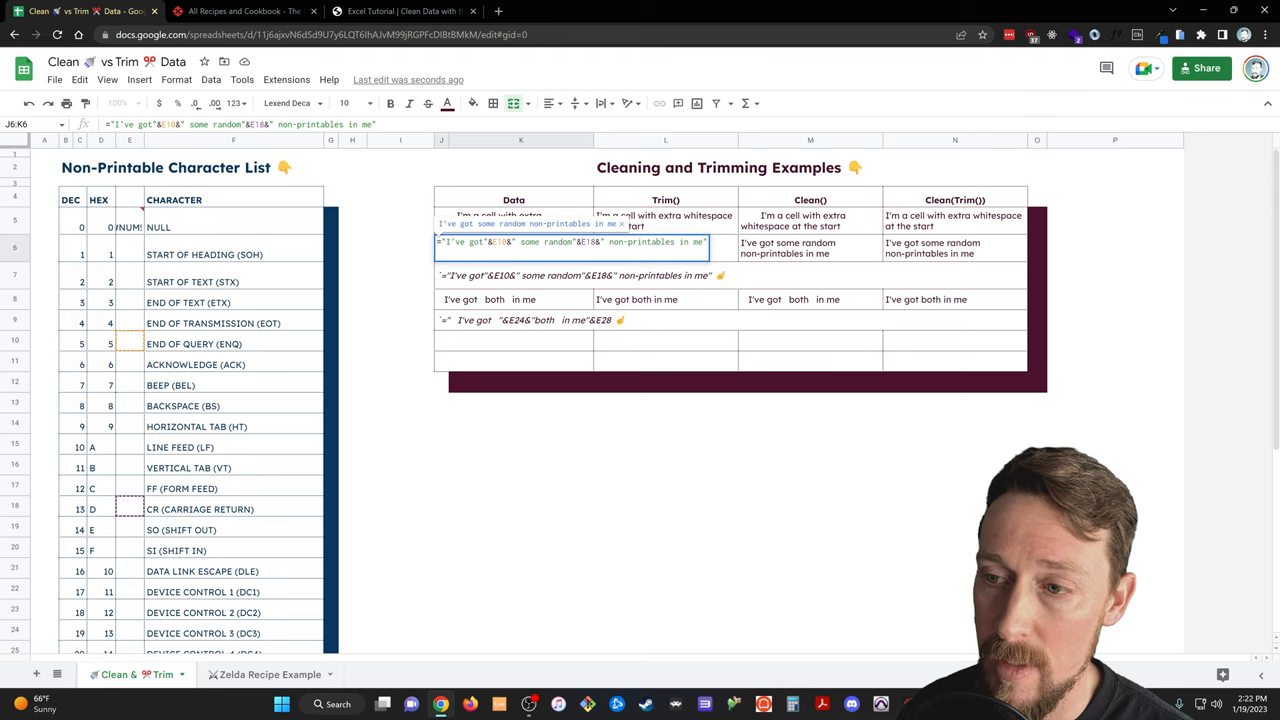
left_click(665, 247)
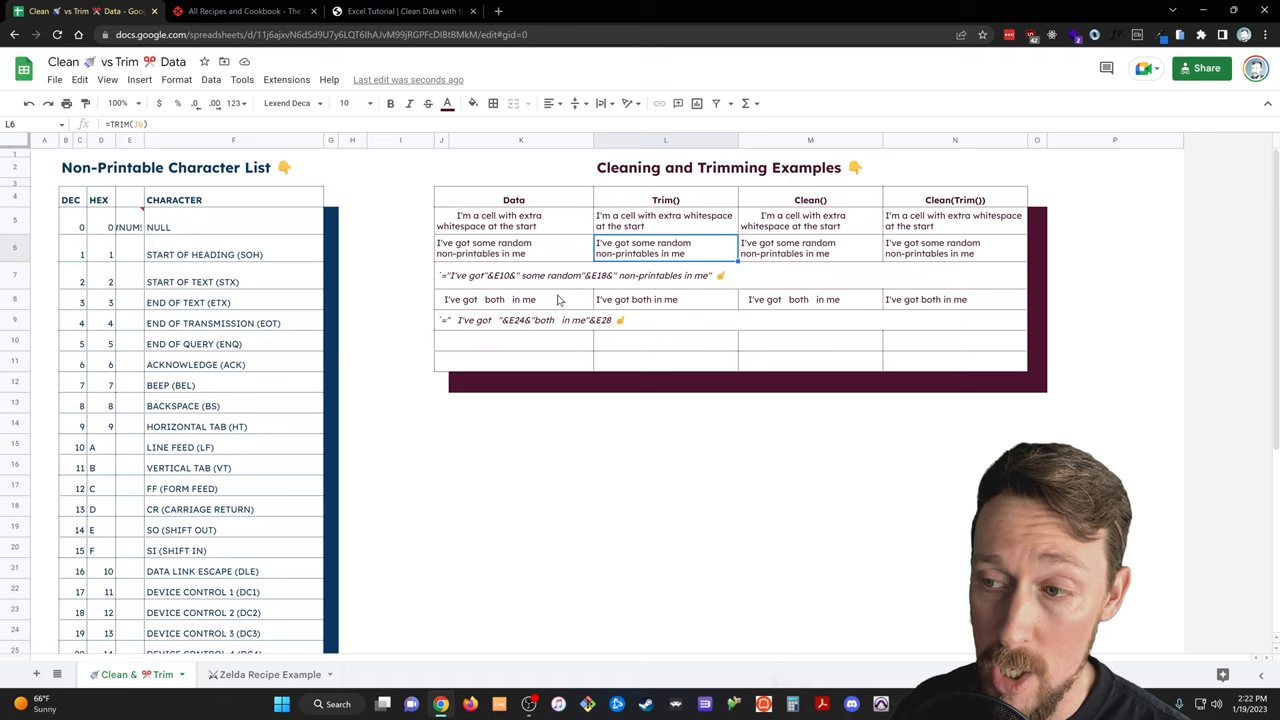
left_click(810, 247)
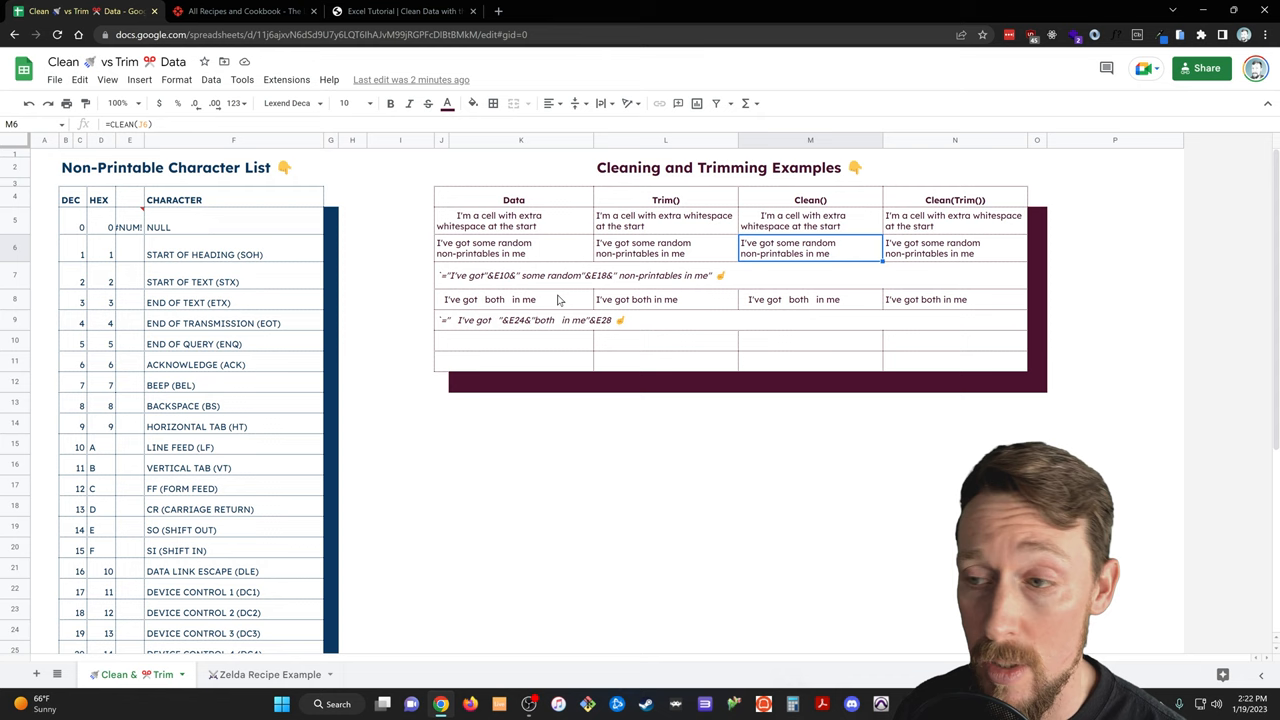
left_click(244, 11)
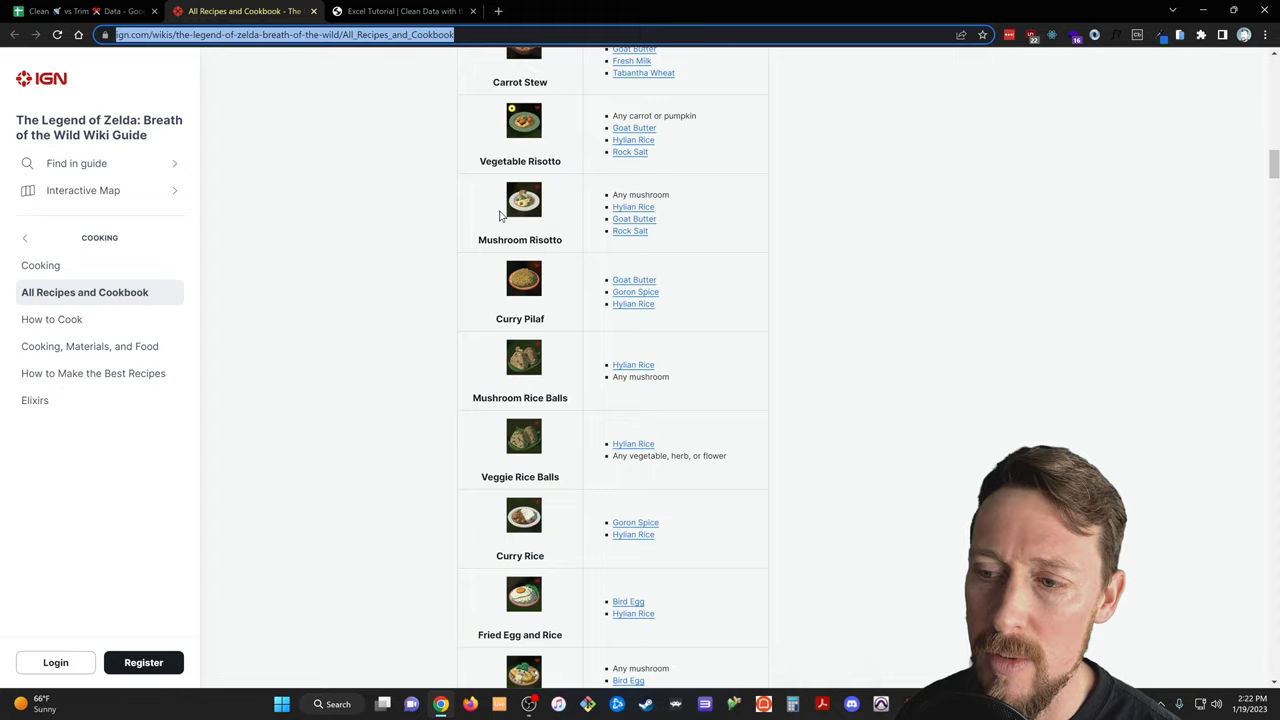
scroll("down", 3)
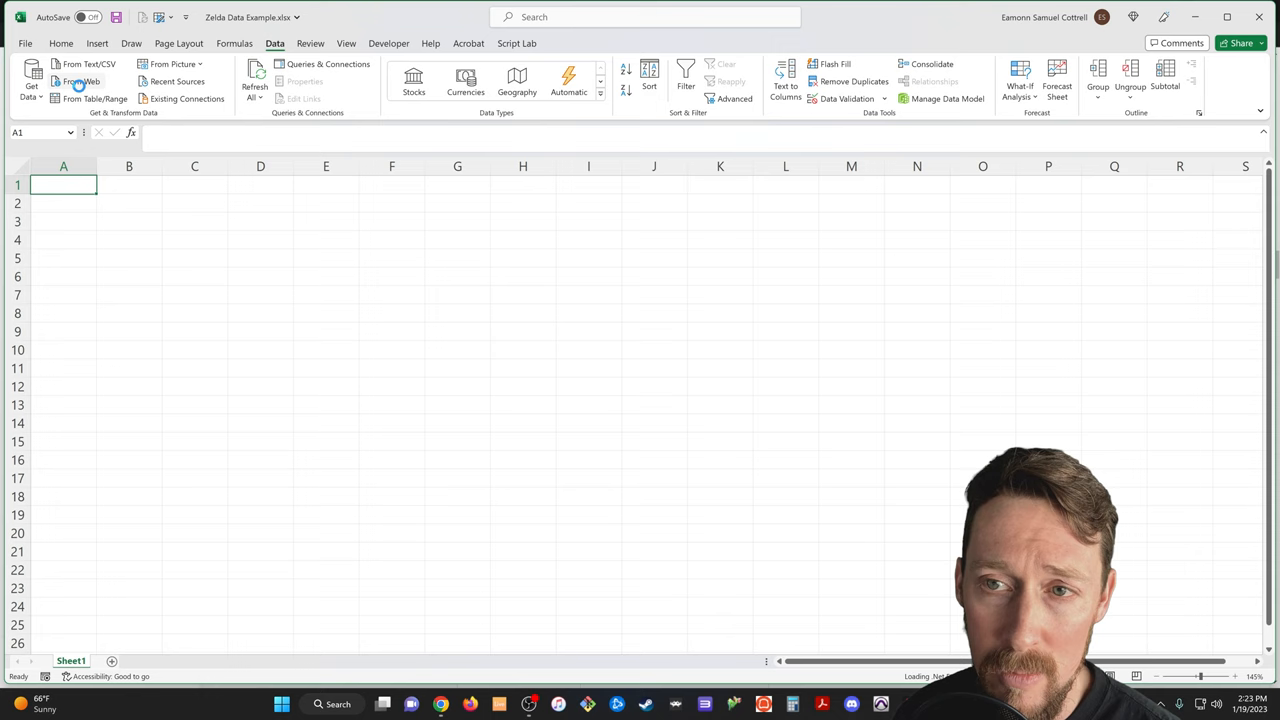
Import From Web using the IGN Zelda recipes page URL to reach the Navigator.
left_click(81, 81)
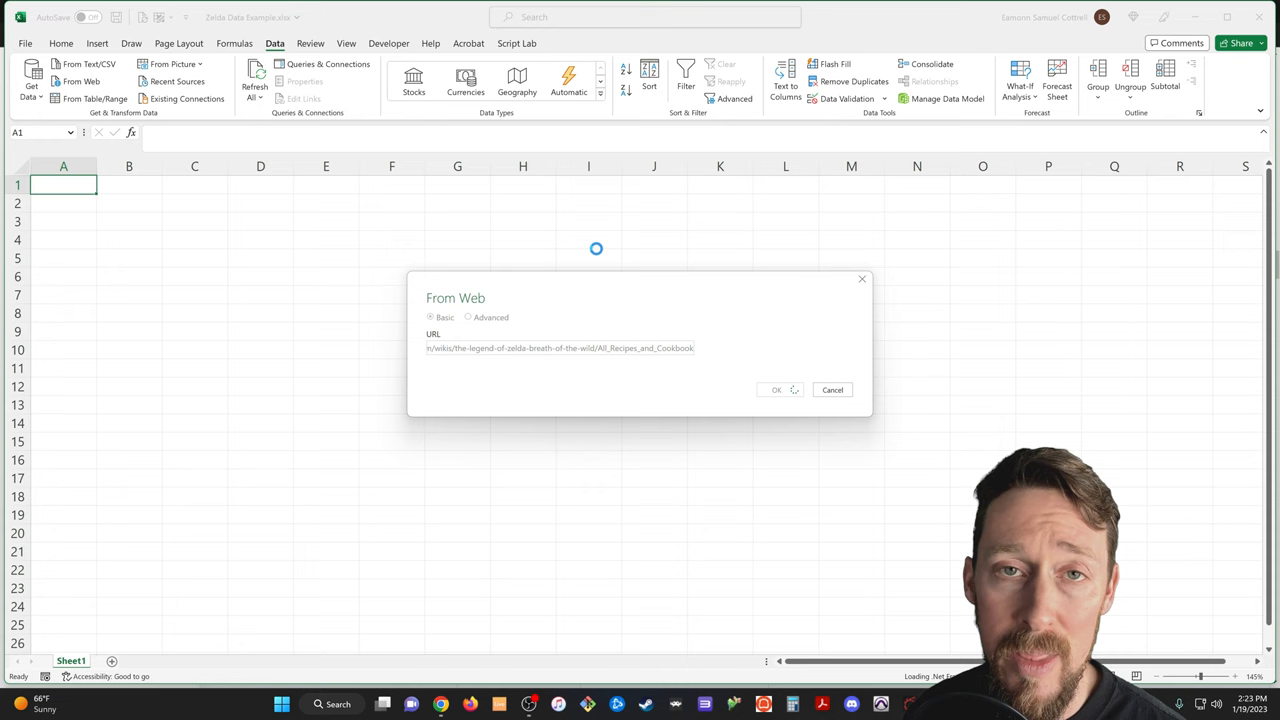
left_click(776, 389)
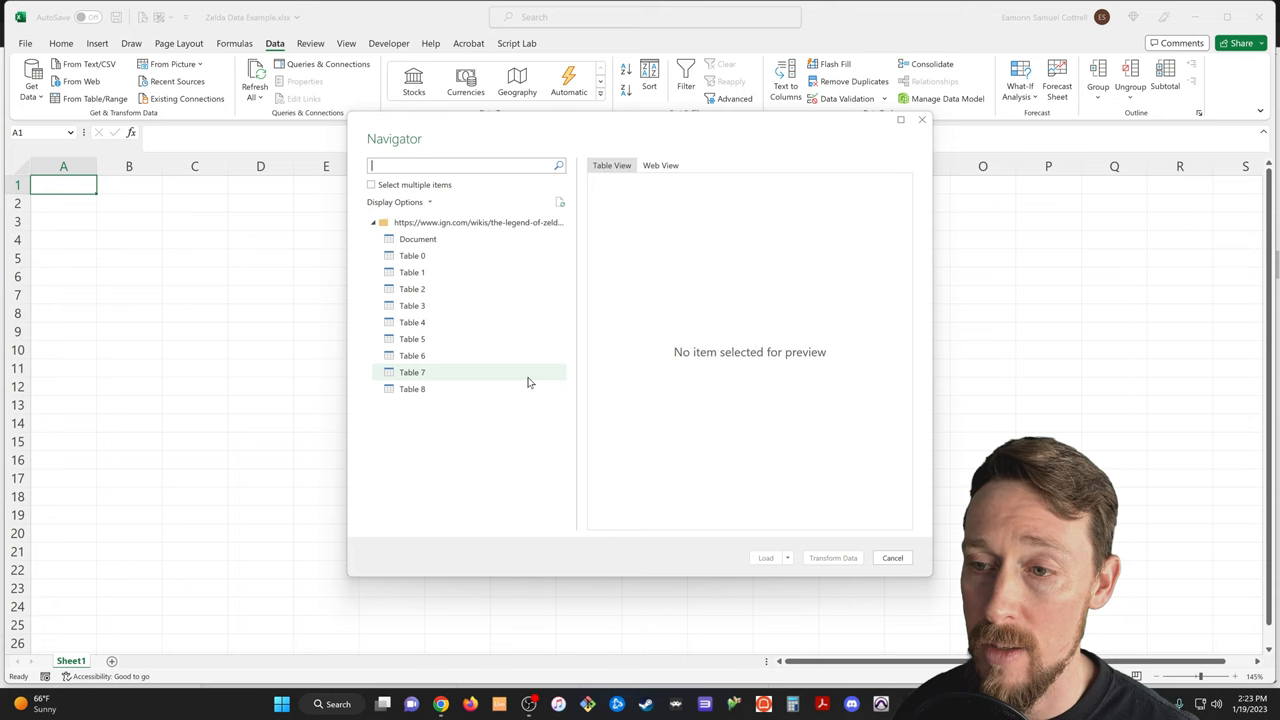
Preview Table 4 in Navigator and load its recipe list into the workbook.
left_click(412, 322)
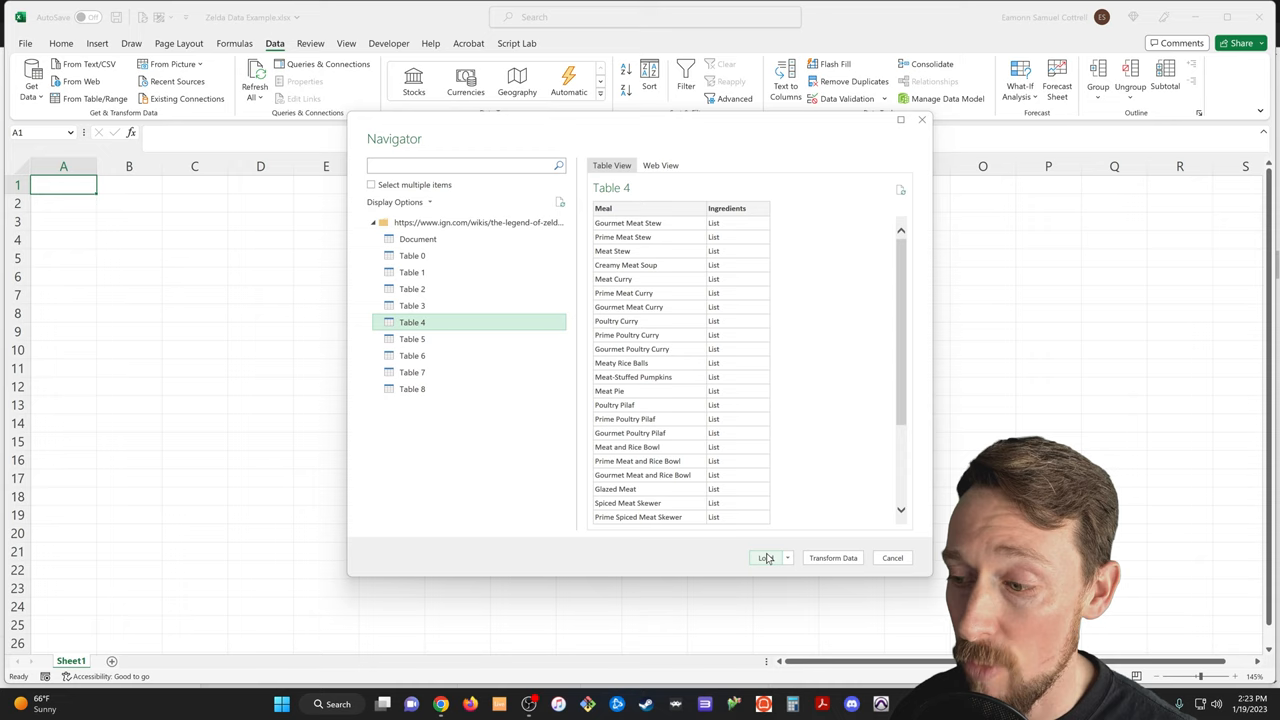
left_click(764, 557)
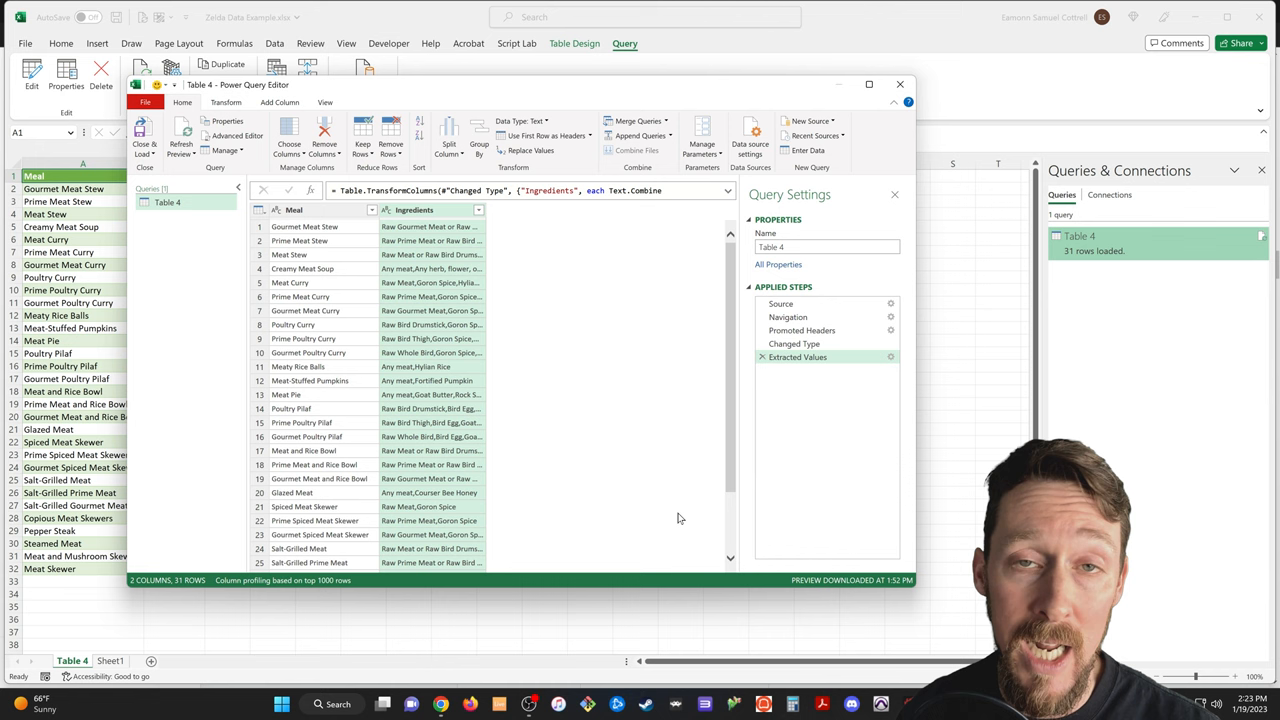
Leave Power Query and go back to the Google Sheets Clean & Trim examples.
left_click(145, 140)
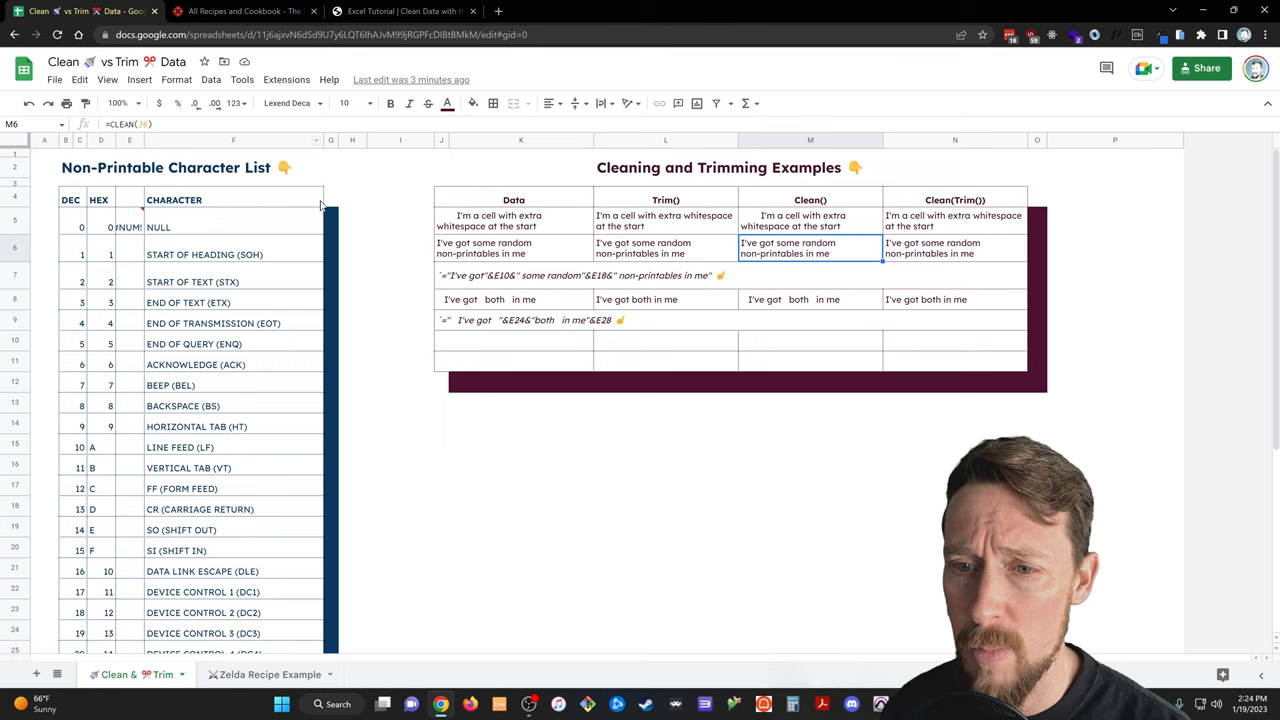
Open the Zelda Recipe Example sheet comparing Just Clean, Just Trim and combined results.
left_click(268, 674)
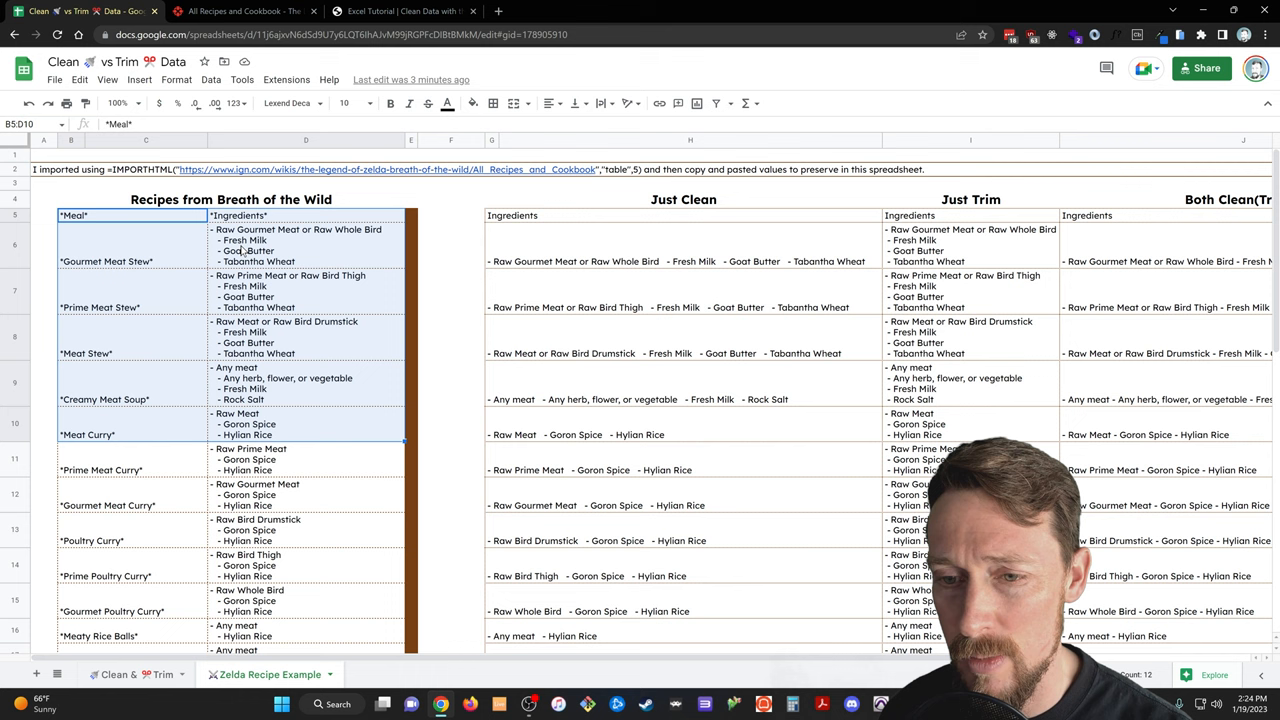
left_click(305, 245)
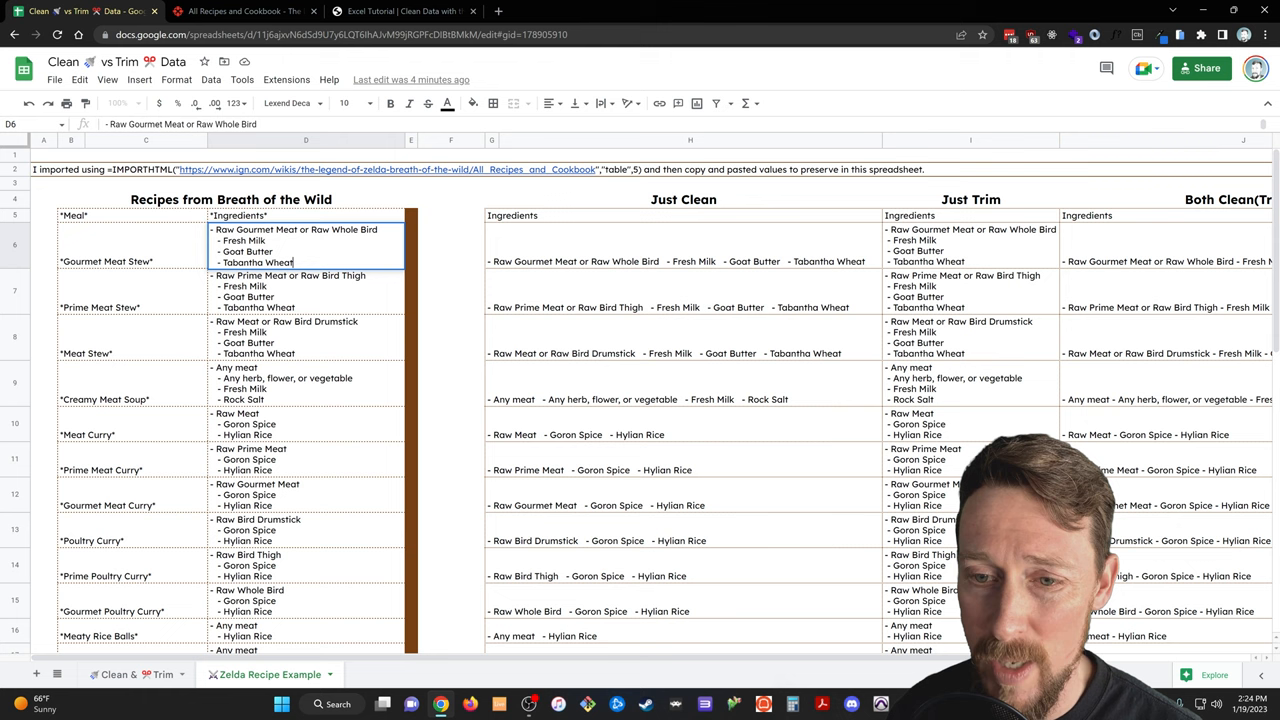
left_click(131, 215)
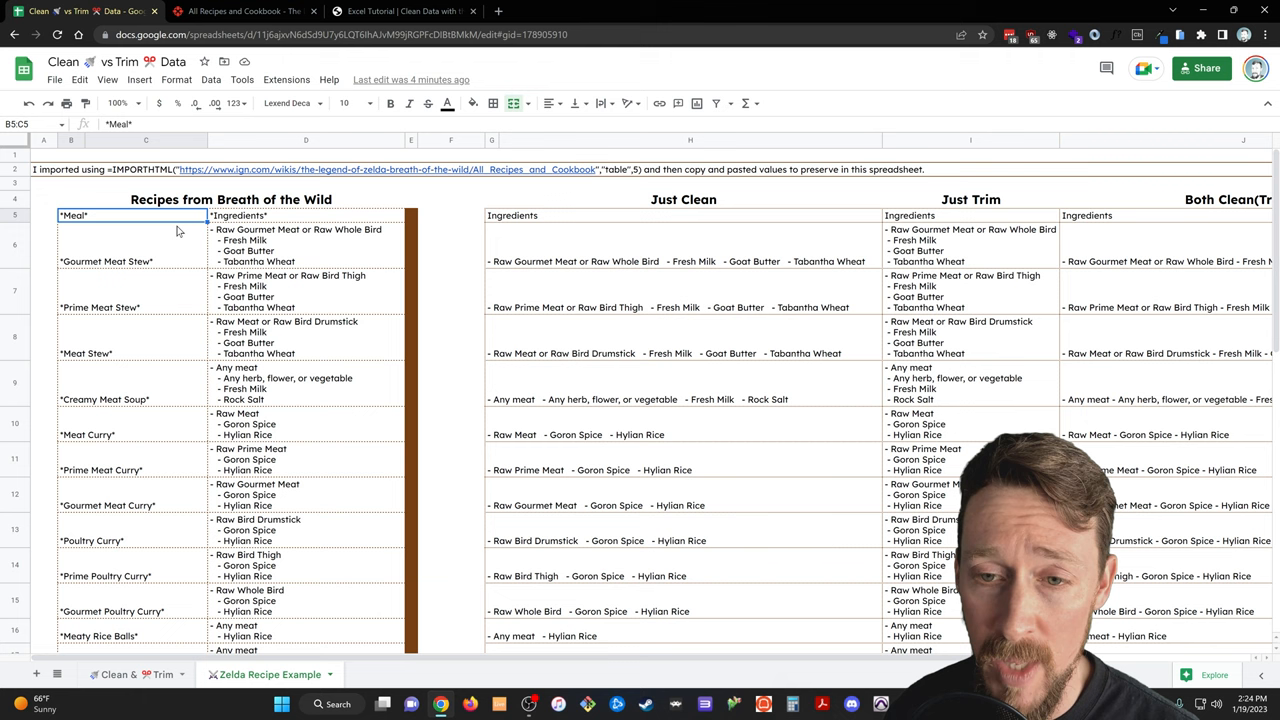
mouse_move(537, 222)
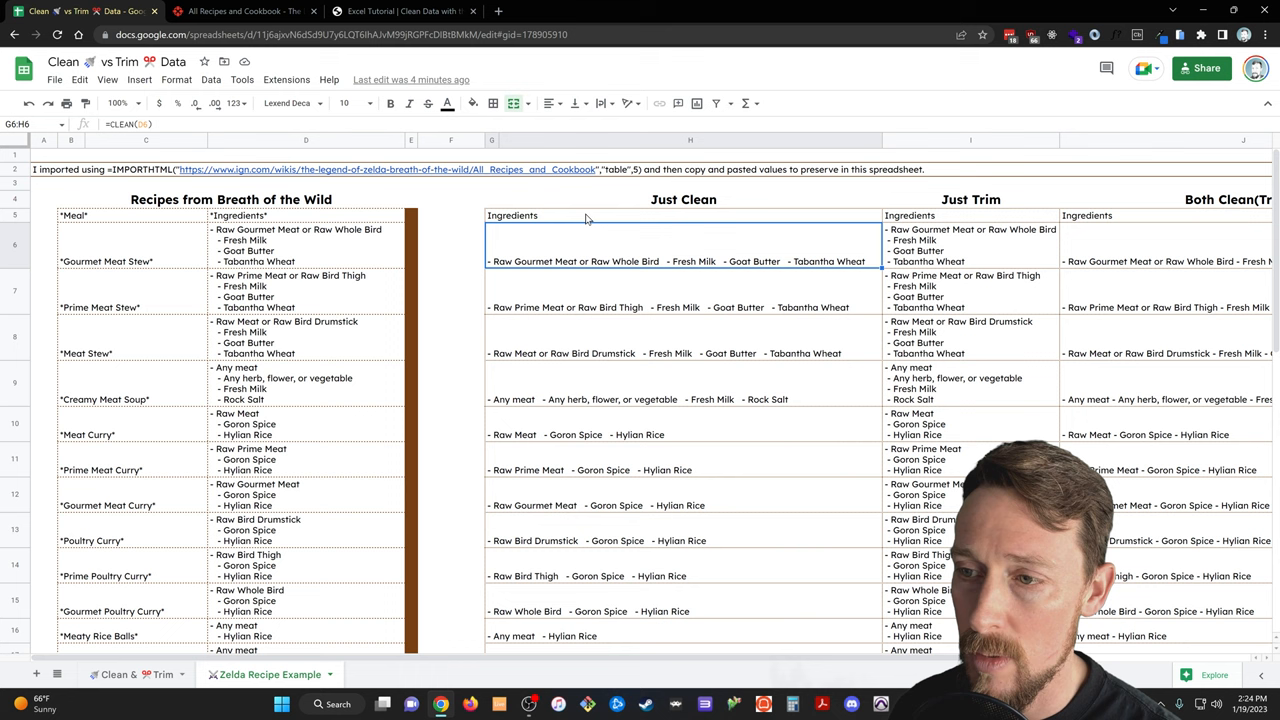
mouse_move(360, 242)
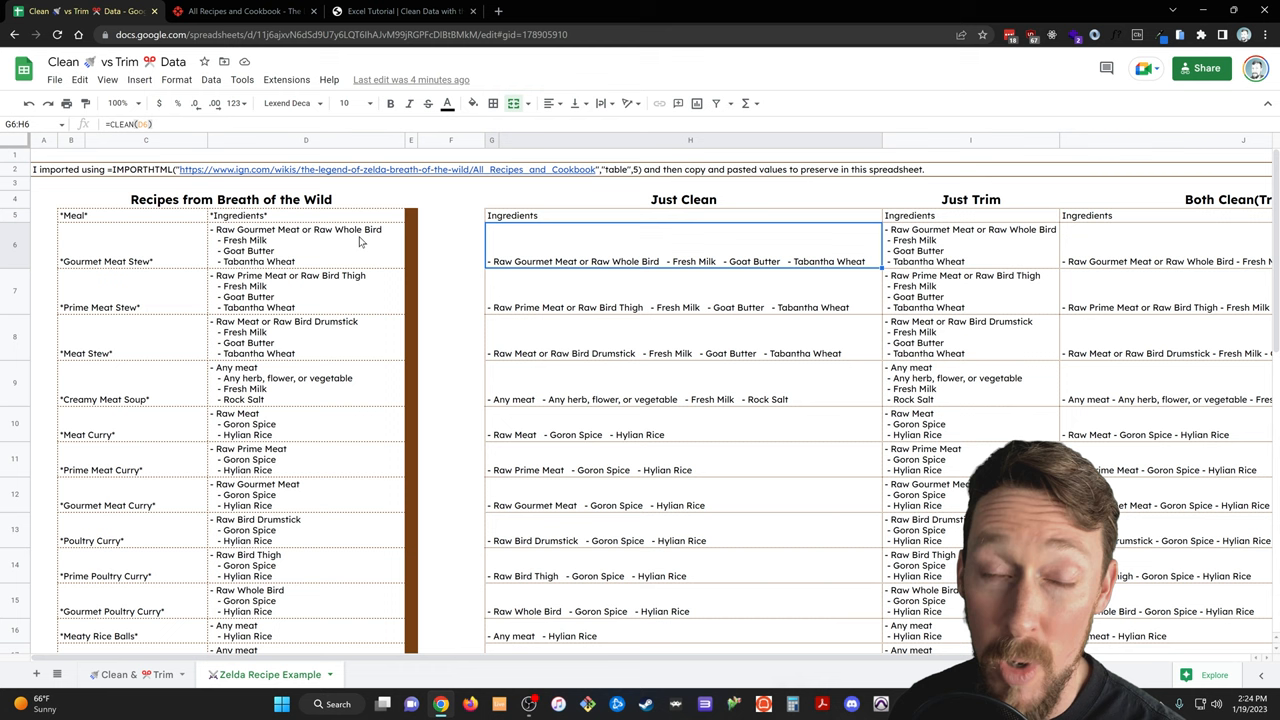
mouse_move(489, 272)
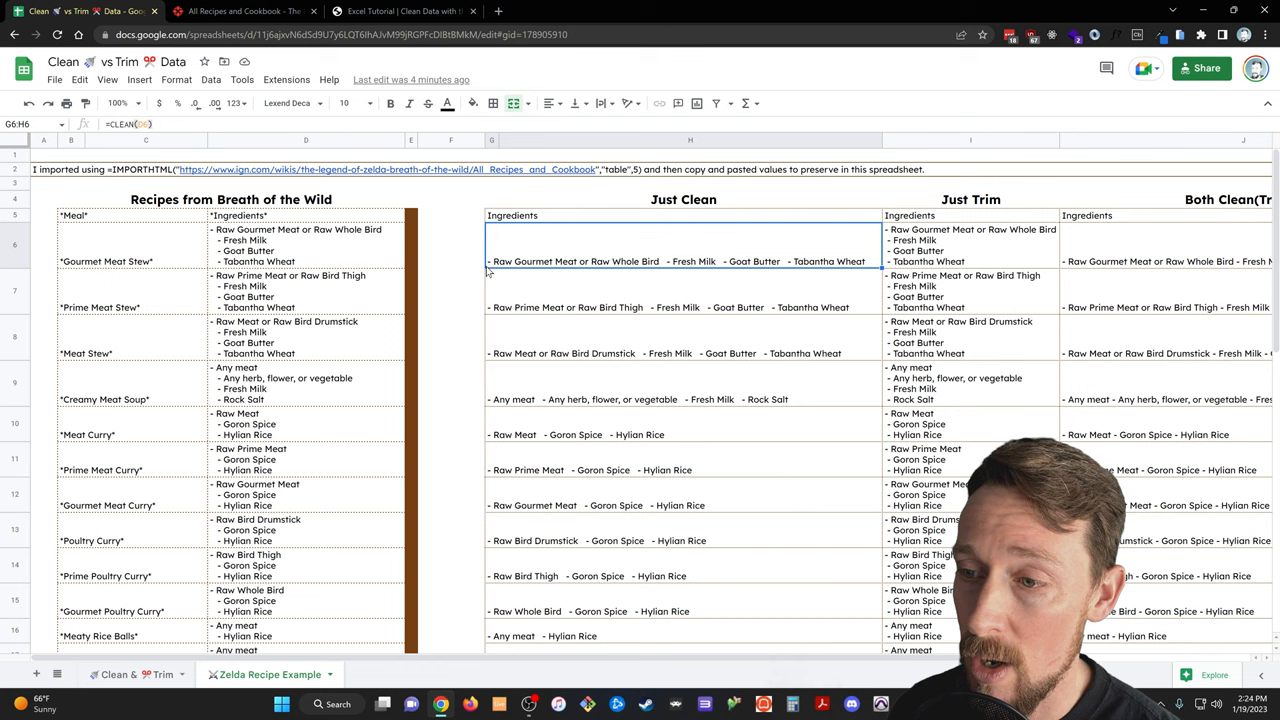
left_click(970, 245)
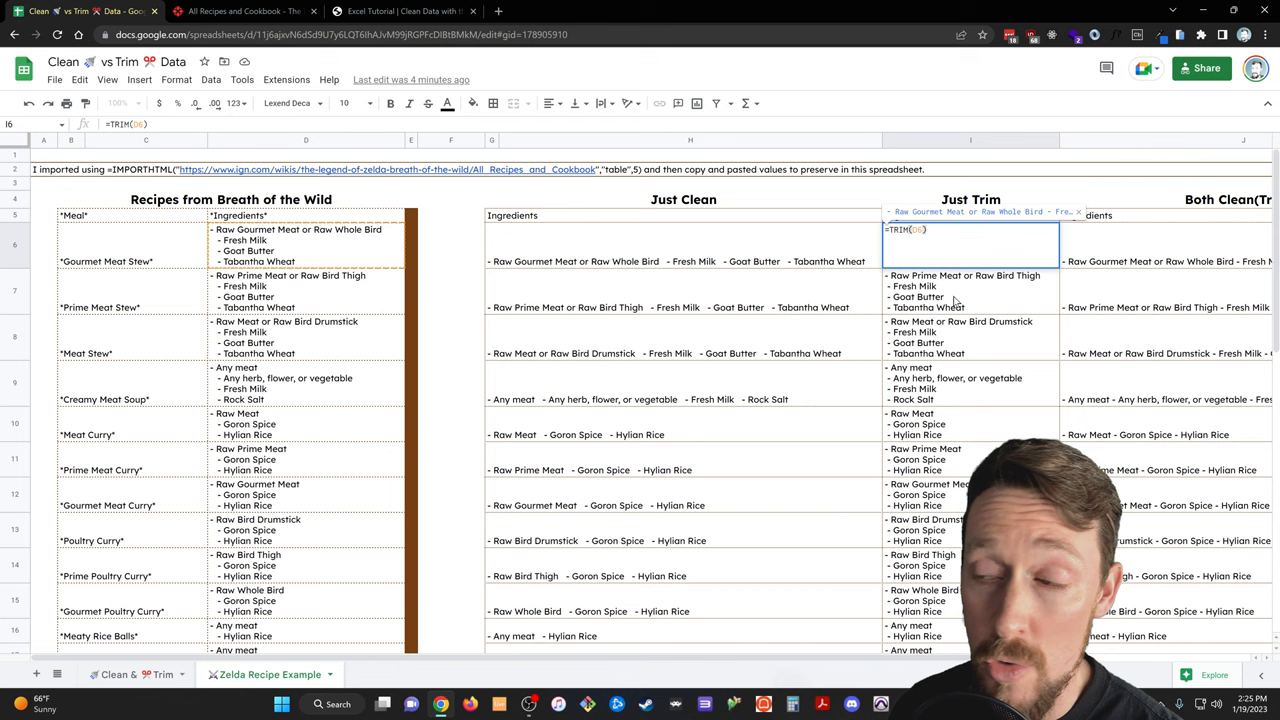